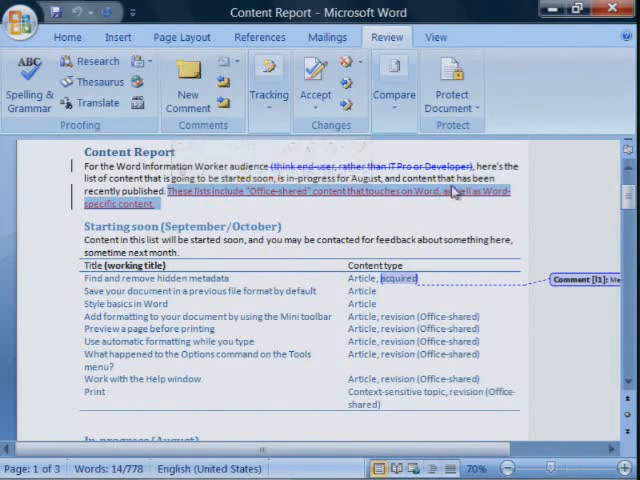
Show revisions in margin balloons, then switch them back to inline in the text
double_click(244, 166)
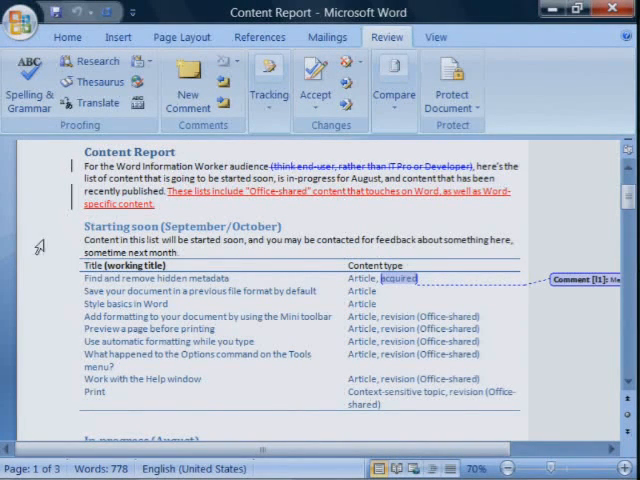
click(268, 90)
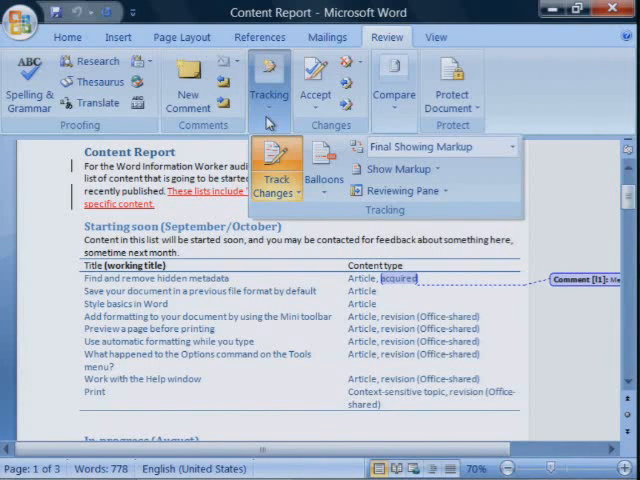
click(324, 164)
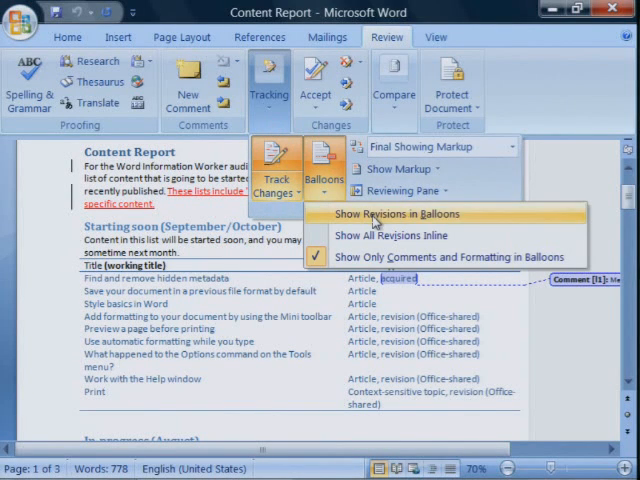
click(394, 236)
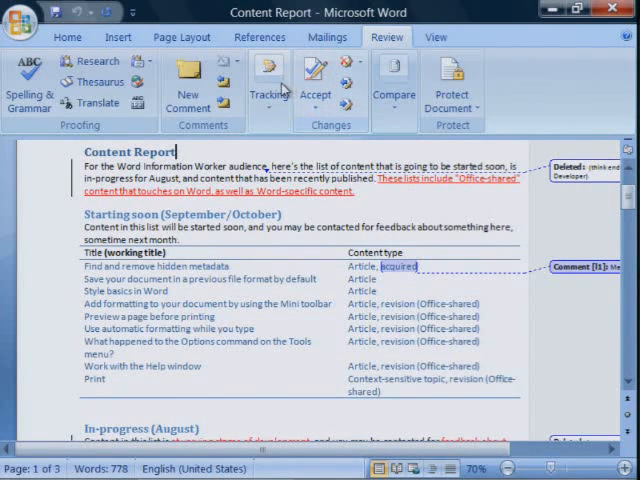
click(268, 84)
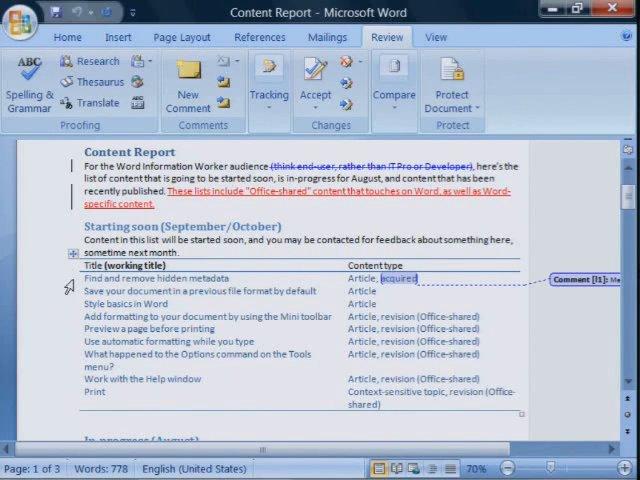
Hide comment balloons via Show Markup and set Display for Review to Final
click(268, 84)
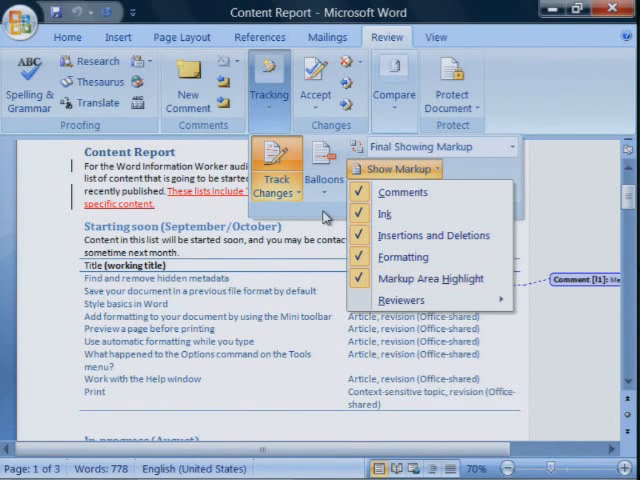
click(394, 168)
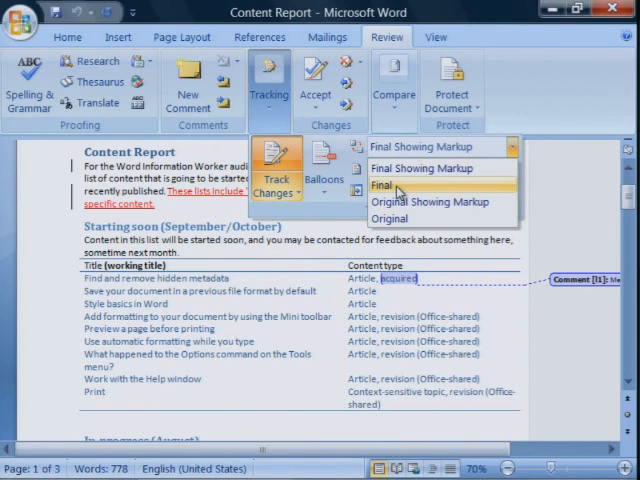
mouse_move(390, 218)
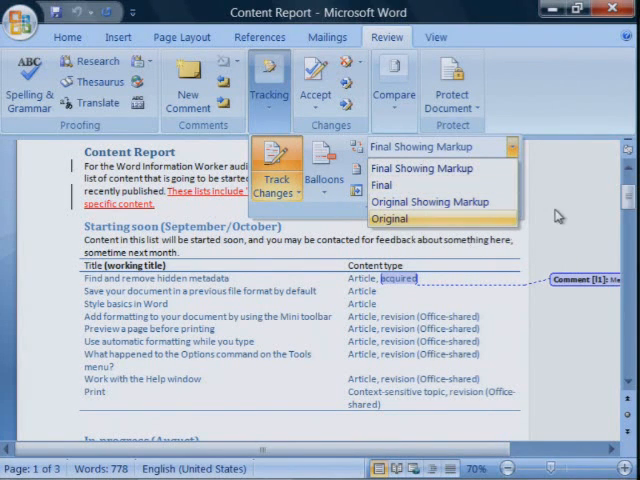
mouse_move(558, 208)
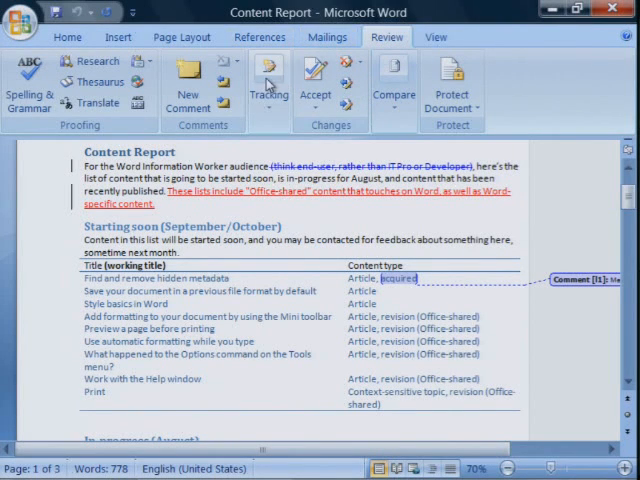
click(268, 88)
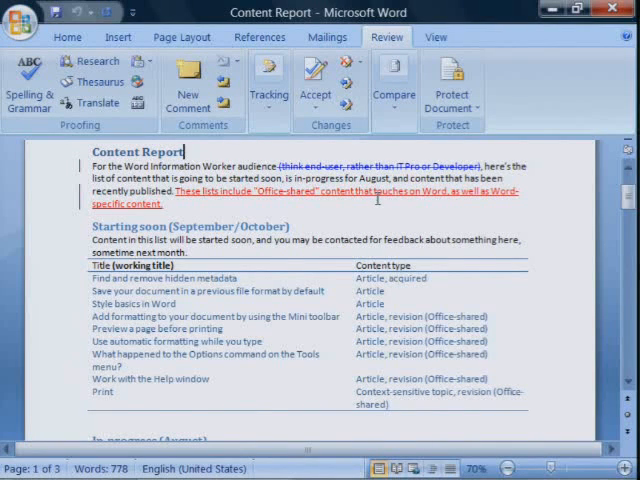
mouse_move(380, 210)
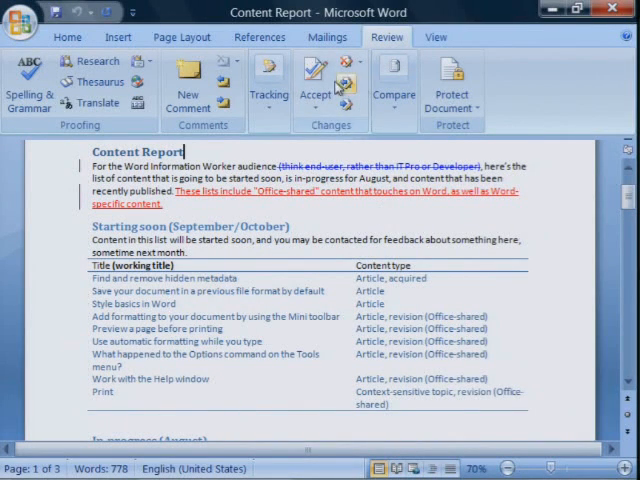
click(268, 84)
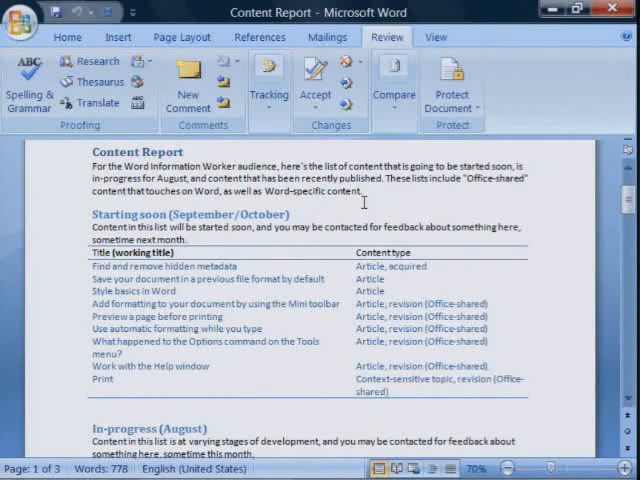
Set Display for Review back to Final Showing Markup and select the first tracked deletion
click(268, 90)
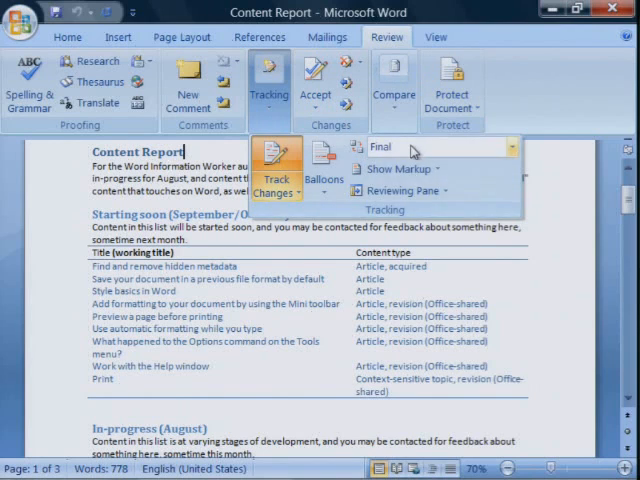
click(268, 94)
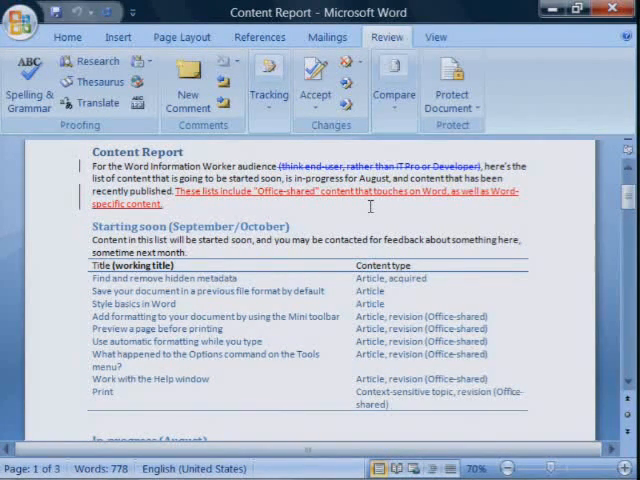
click(268, 90)
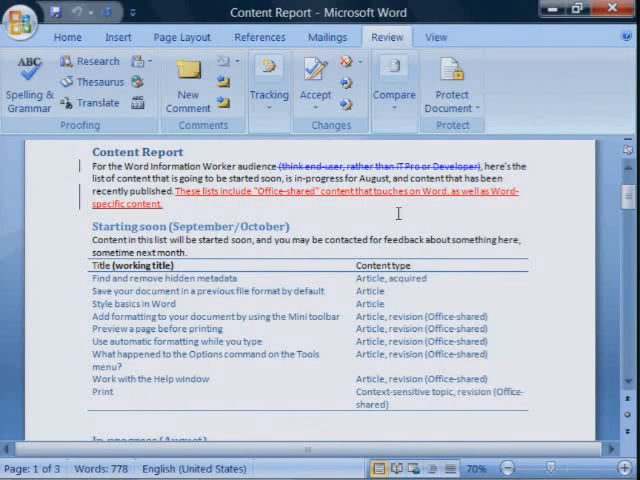
click(172, 152)
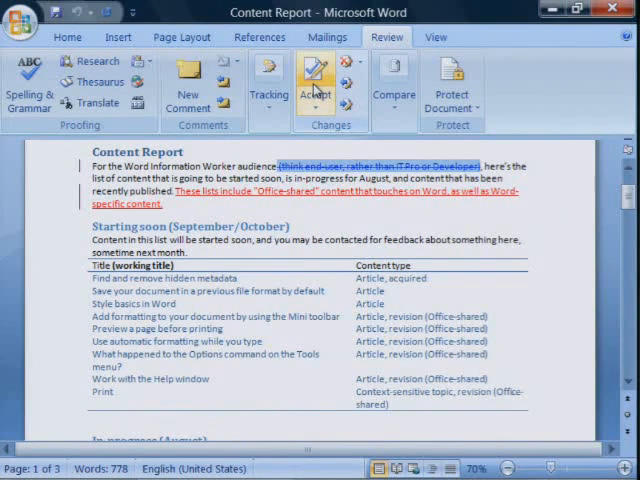
Accept individual changes, then Accept All Changes in Document, and show comment balloons again
click(314, 80)
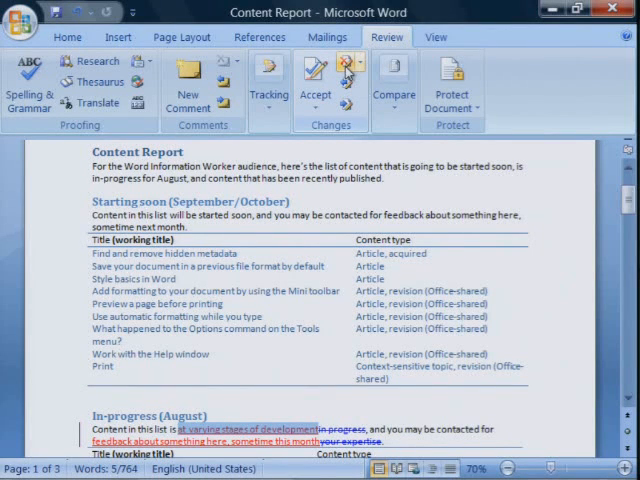
click(314, 88)
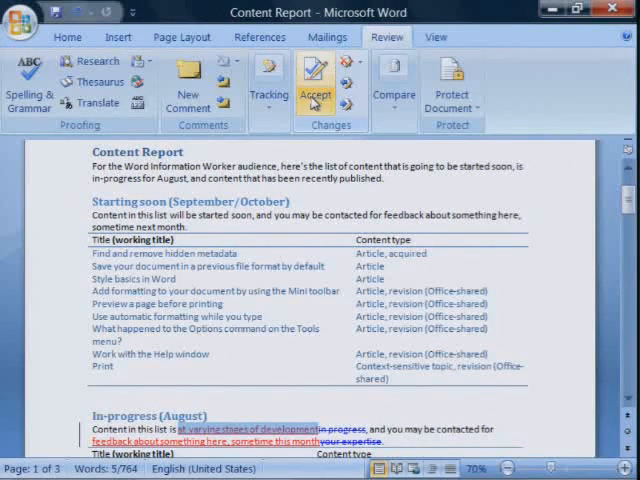
click(316, 84)
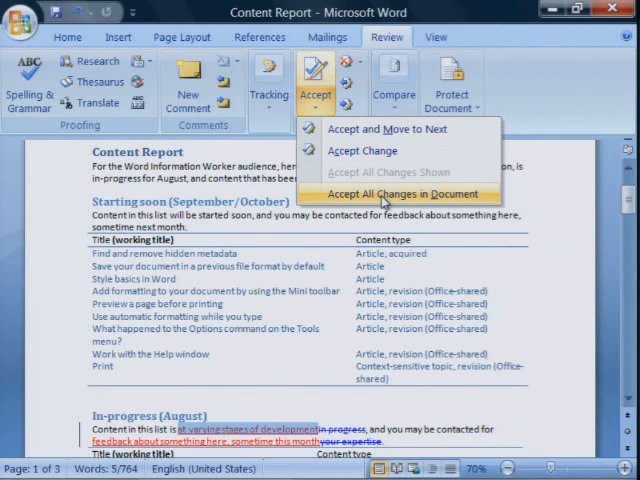
click(404, 194)
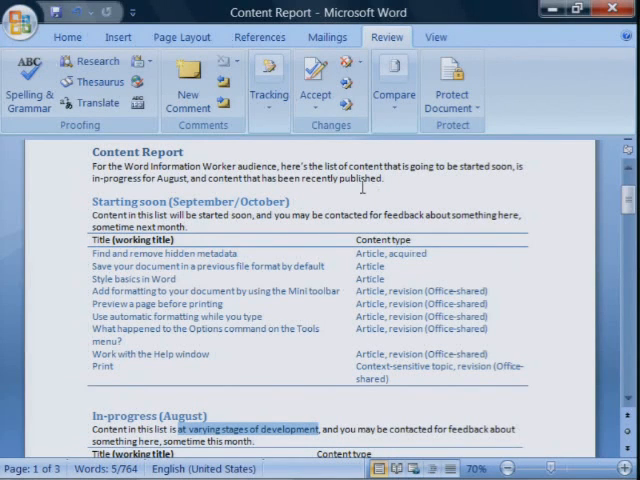
click(268, 84)
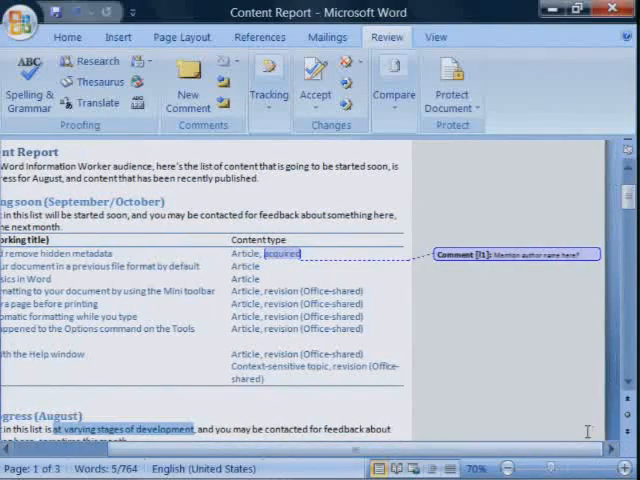
Delete All Comments in Document and dismiss the no-comments-or-changes notice
scroll(down, 3)
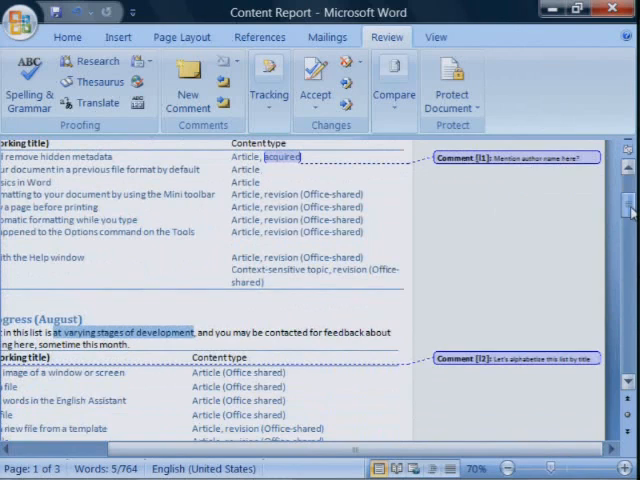
mouse_move(532, 250)
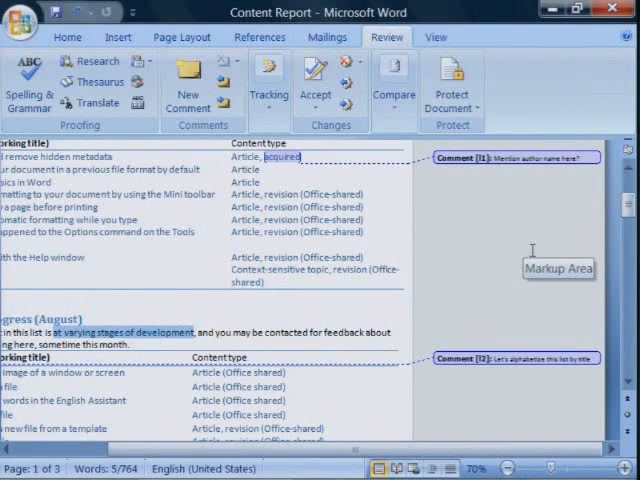
mouse_move(488, 236)
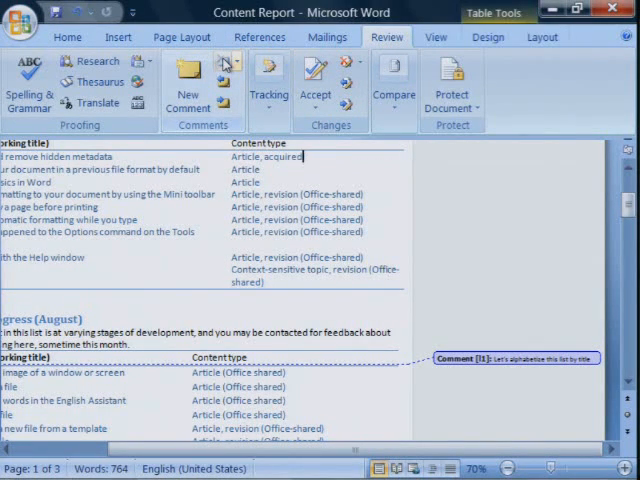
click(230, 62)
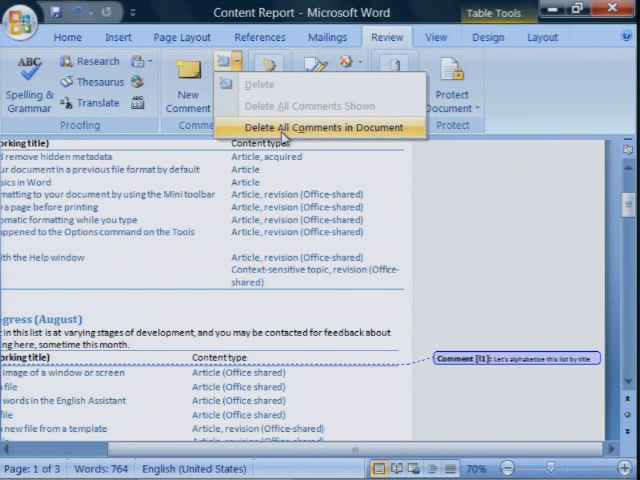
click(322, 126)
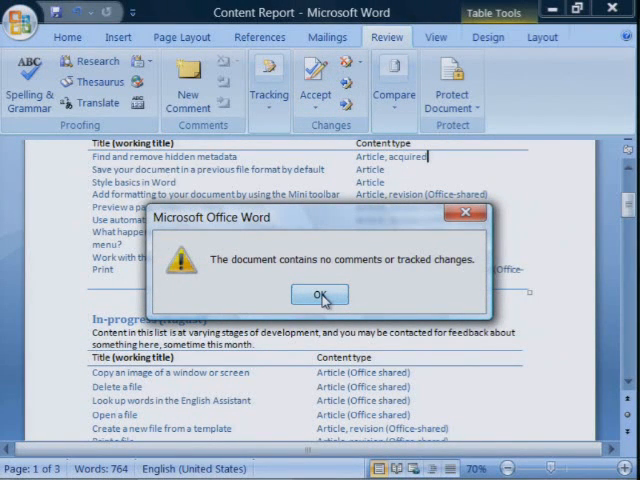
click(320, 294)
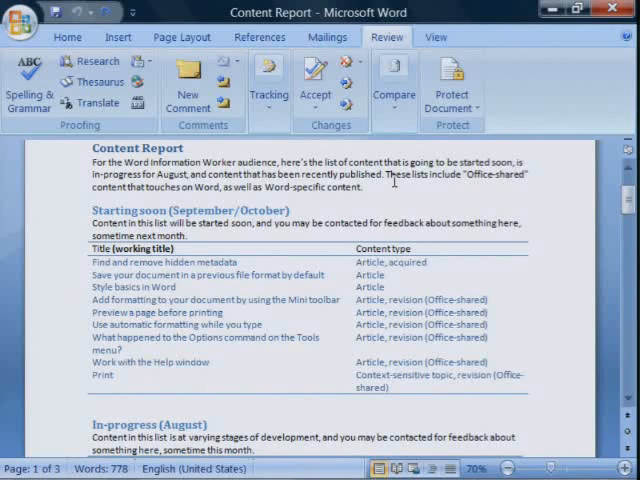
Start Inspect Document, excluding document properties, custom XML data and headers/footers/watermarks
click(22, 16)
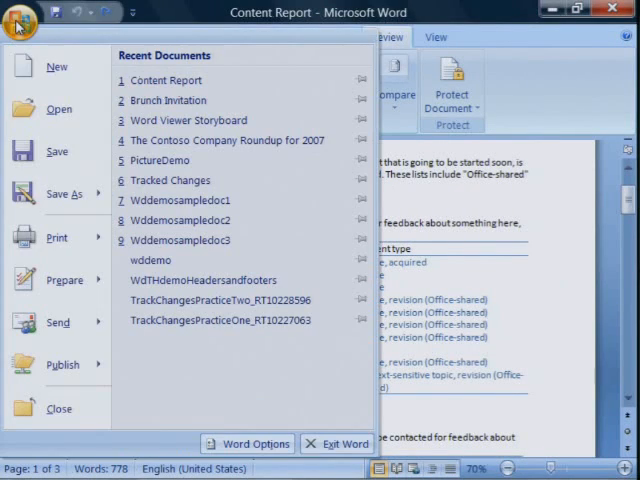
click(64, 280)
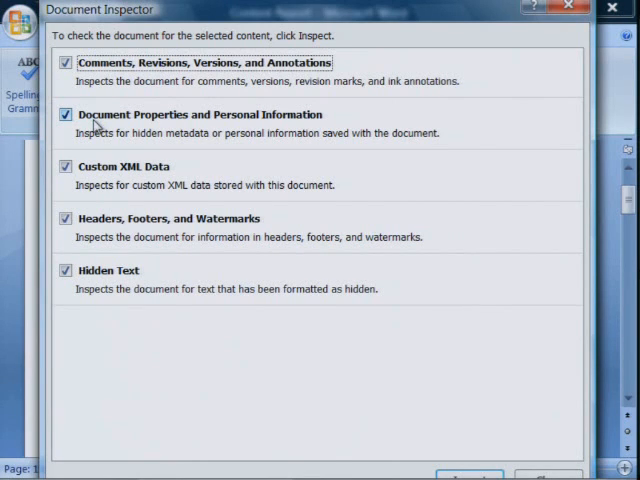
click(64, 114)
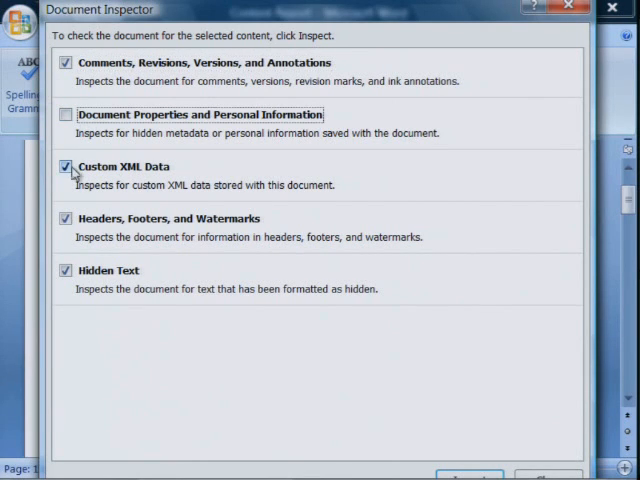
click(64, 168)
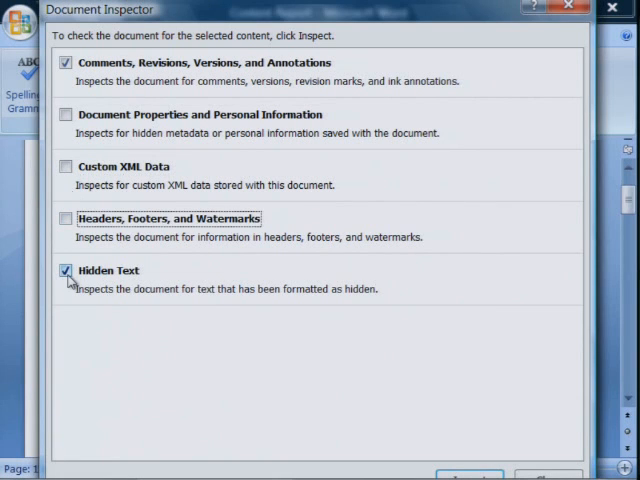
click(66, 270)
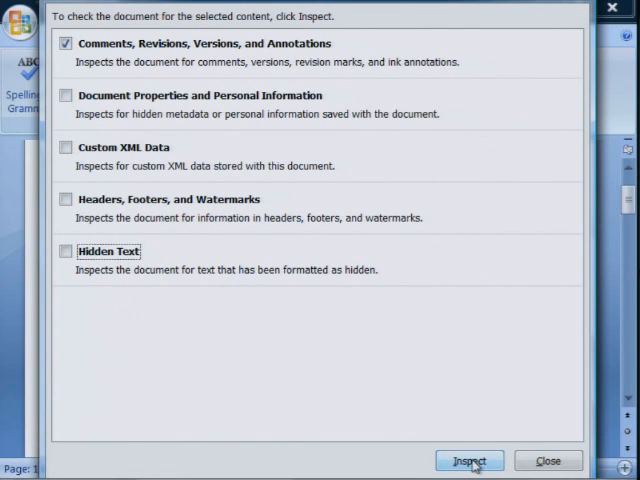
Run the inspection, Remove All found revision marks and comments, and confirm none remain
click(468, 460)
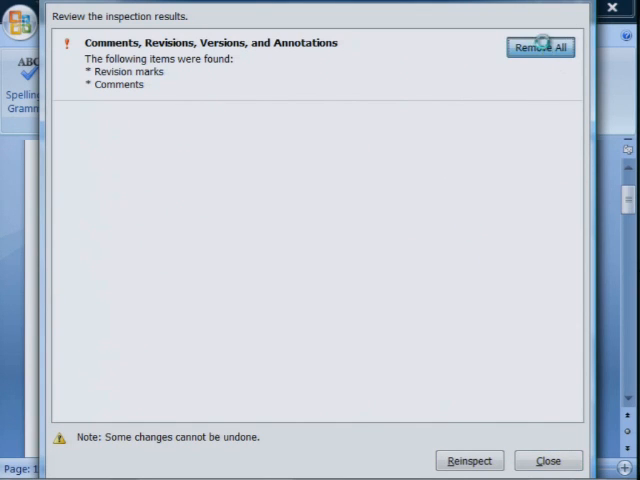
click(540, 48)
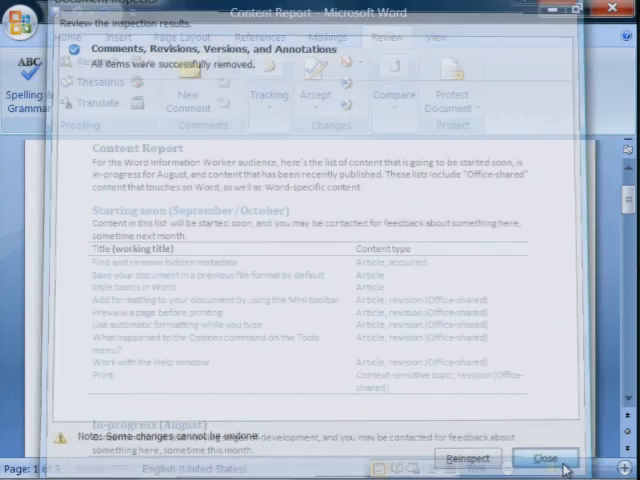
click(544, 458)
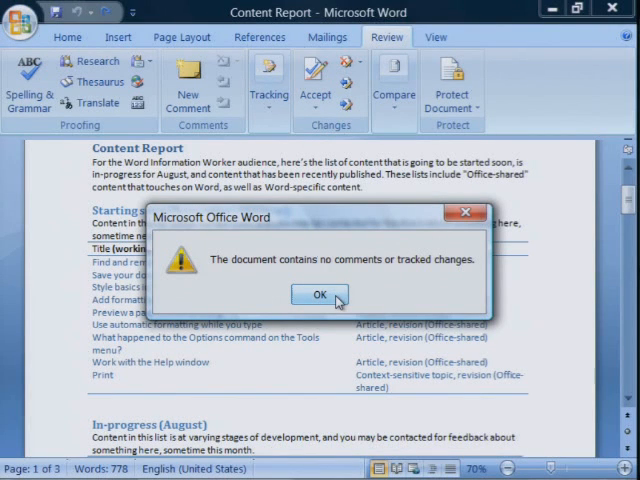
click(320, 296)
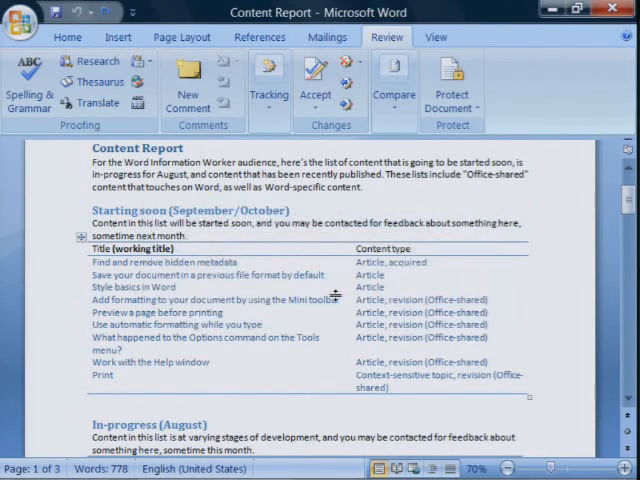